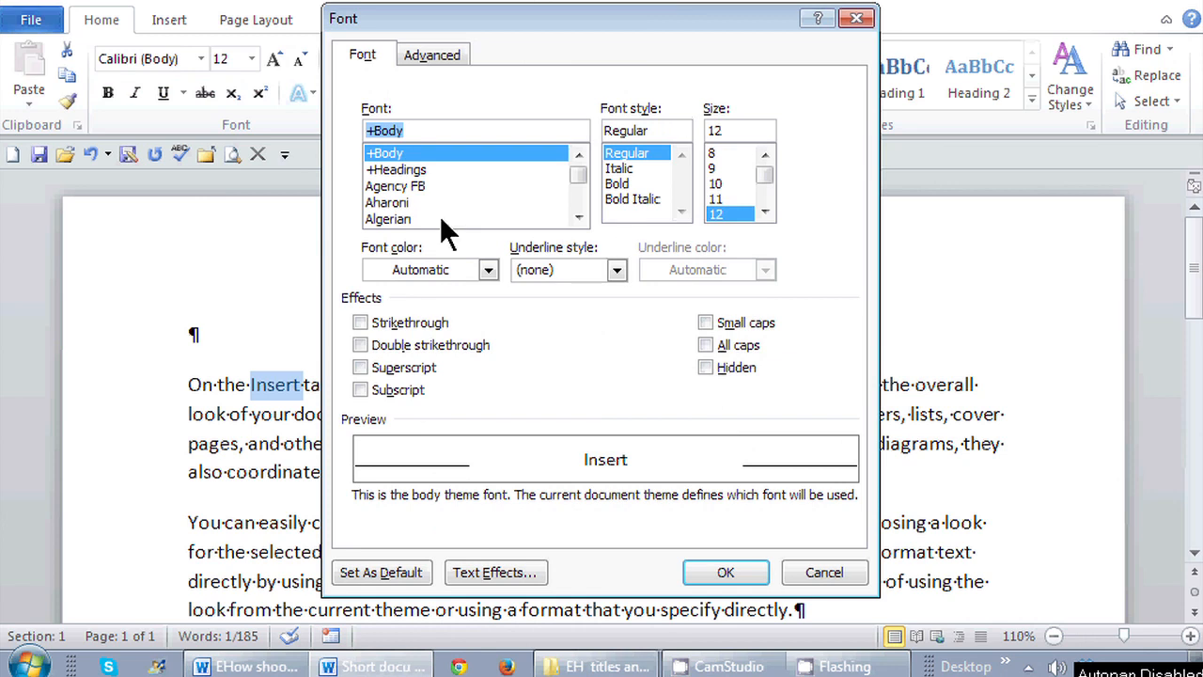
pyautogui.moveTo(643, 277)
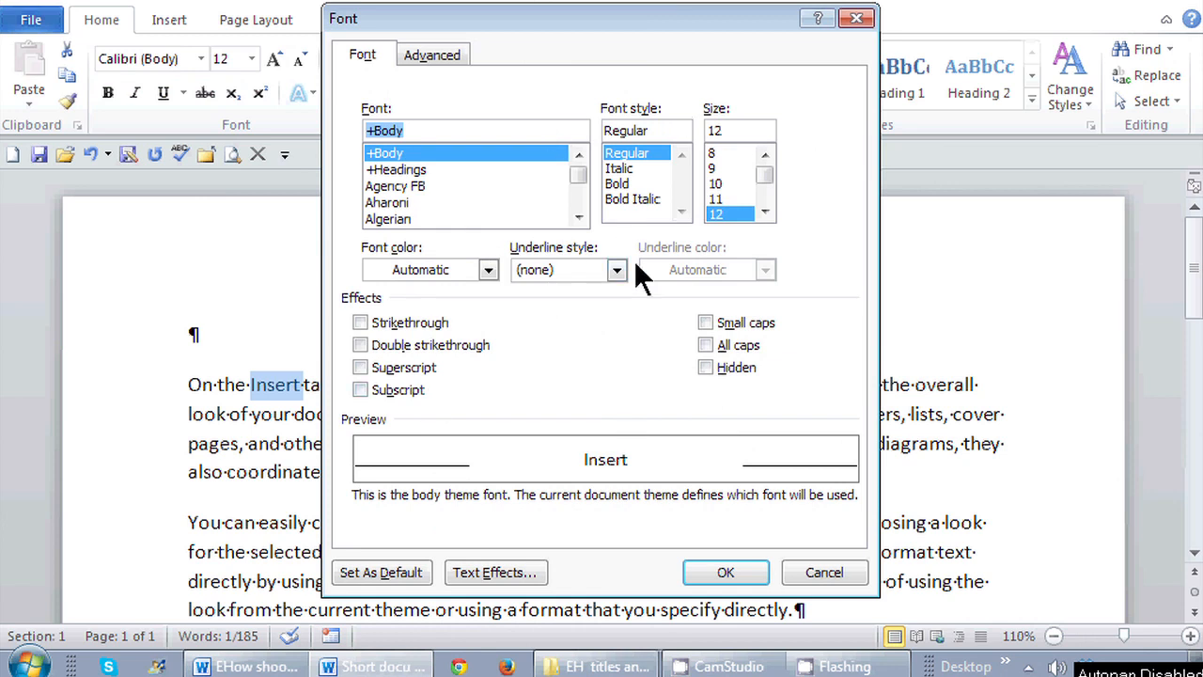
# Cancel the Font dialog, leaving 'Insert' unformatted.
pyautogui.click(724, 571)
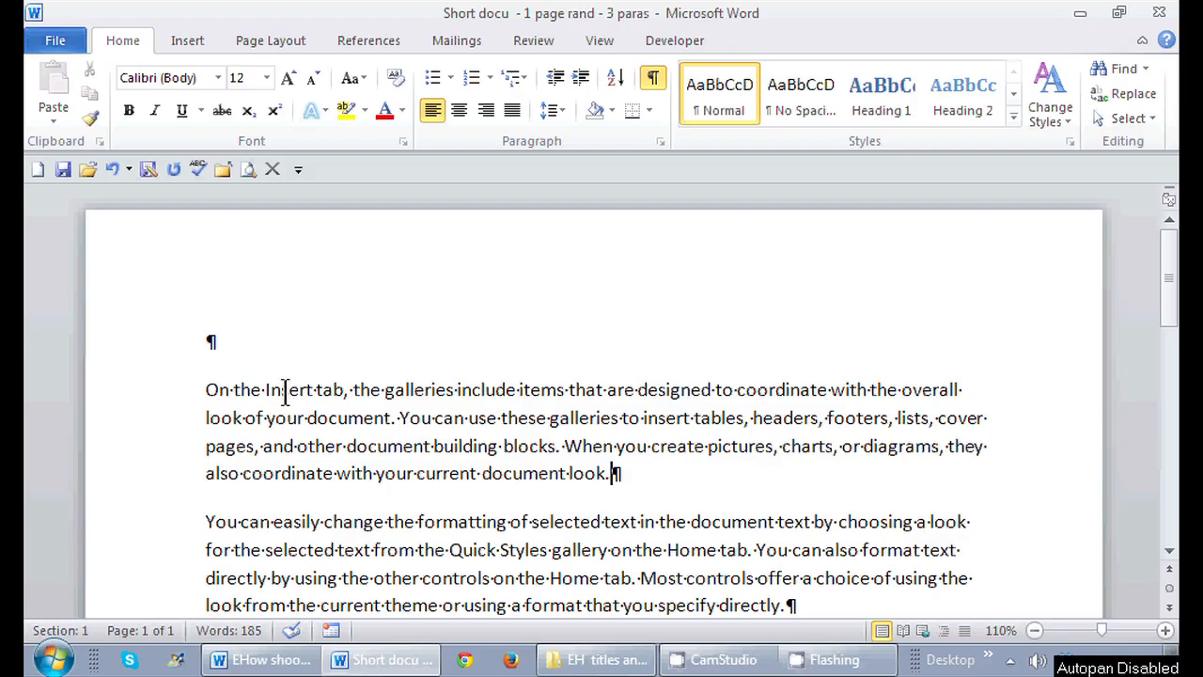
# Select the word 'Insert', then open and cancel the Font dialog unchanged.
pyautogui.doubleClick(282, 389)
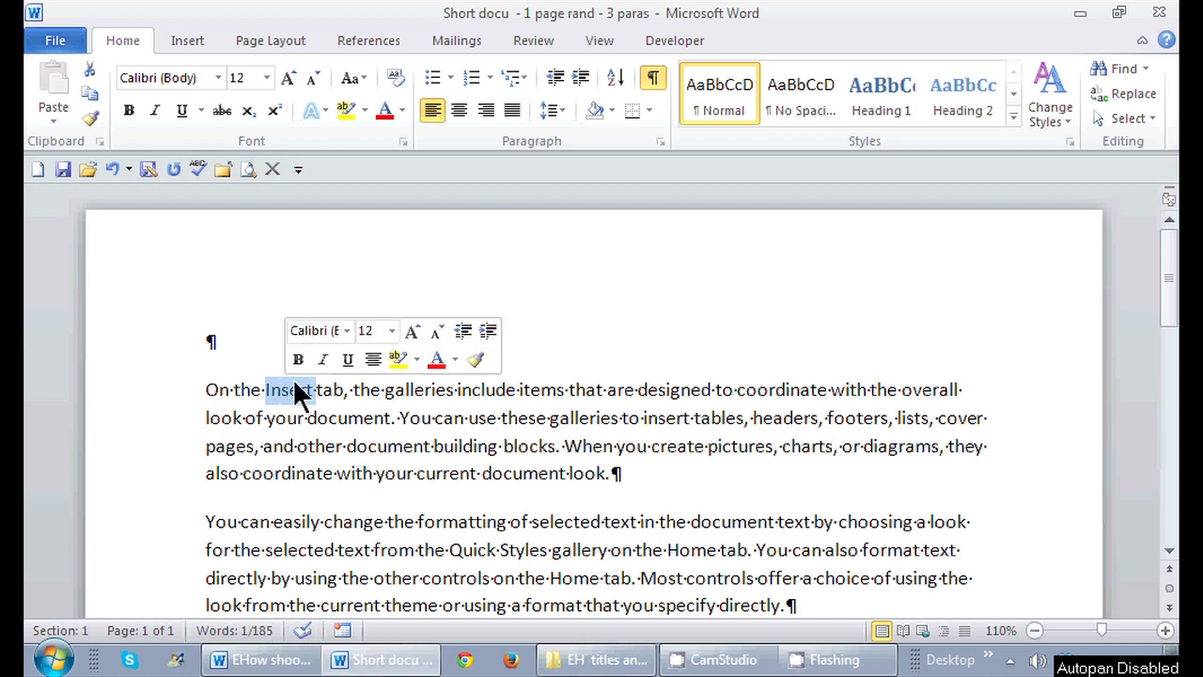
pyautogui.moveTo(290, 404)
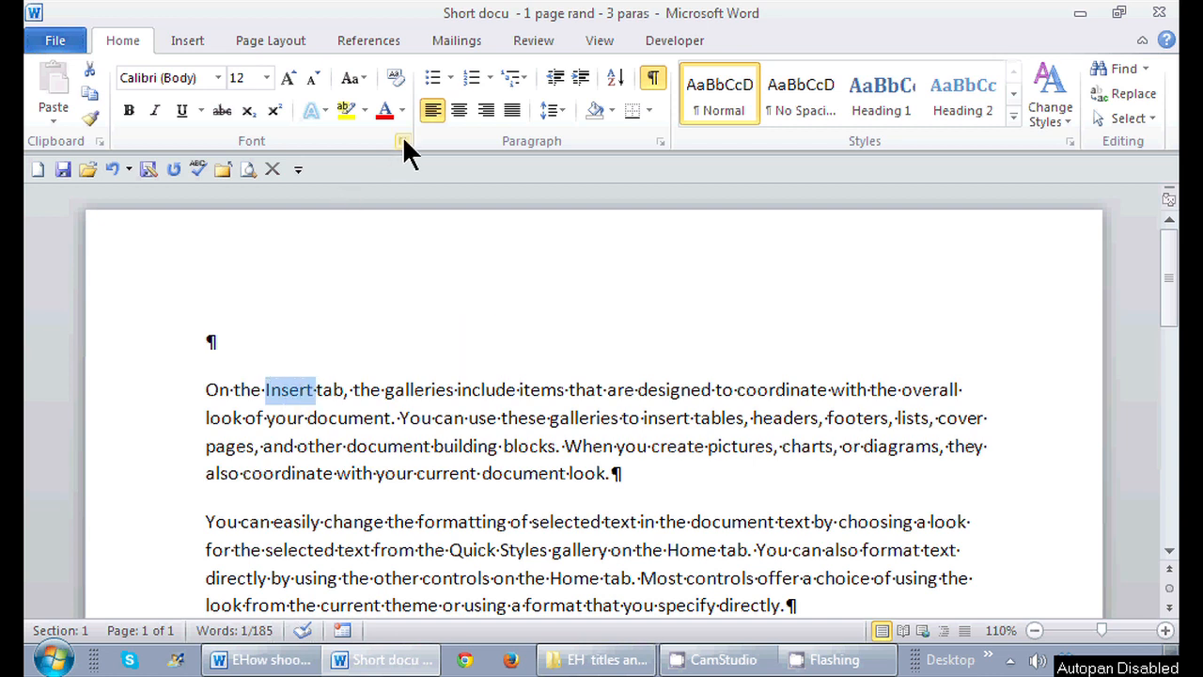
pyautogui.click(403, 141)
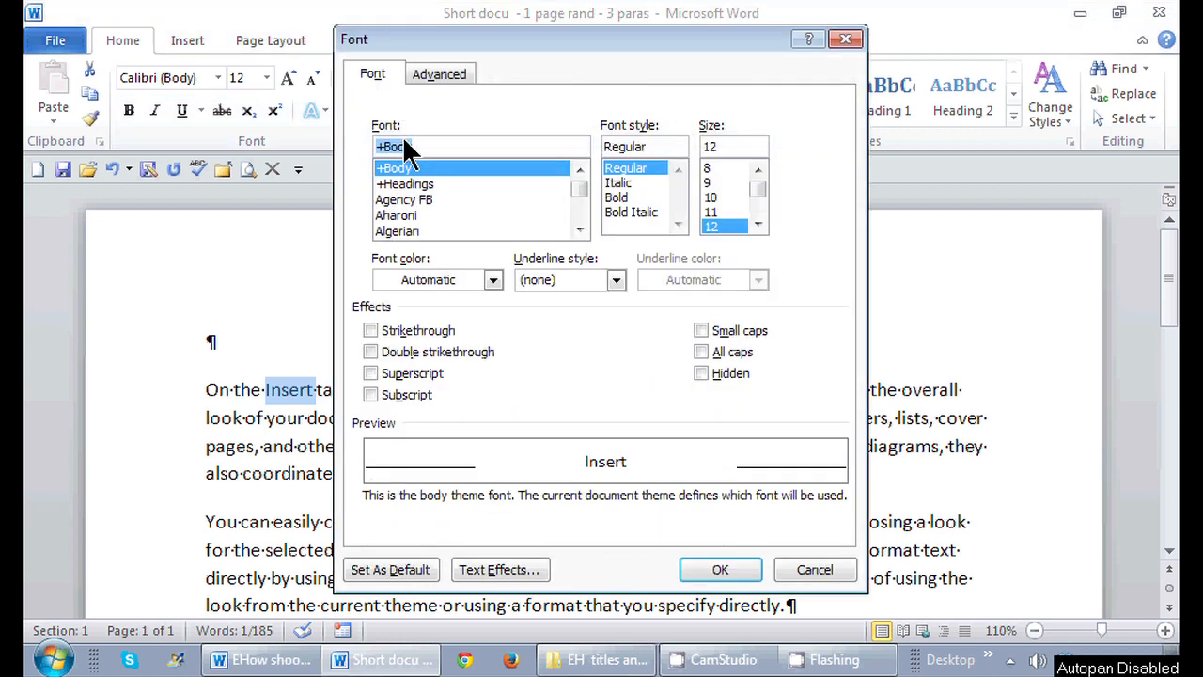
pyautogui.moveTo(669, 413)
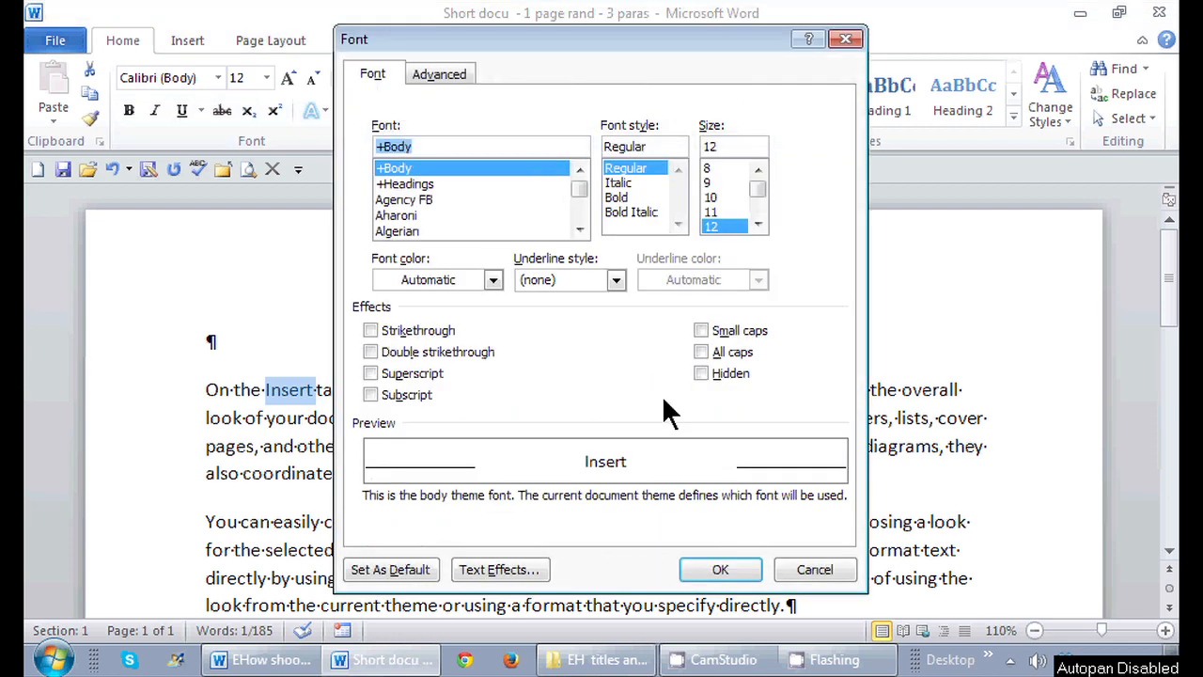
pyautogui.click(720, 569)
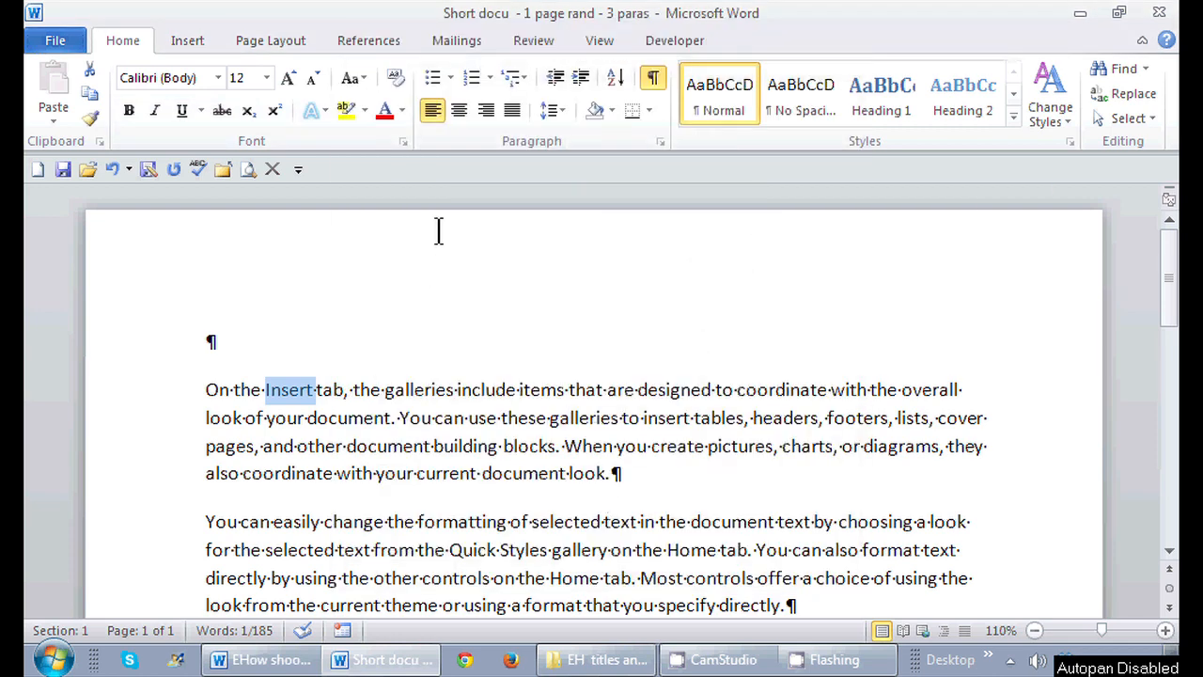
pyautogui.moveTo(404, 151)
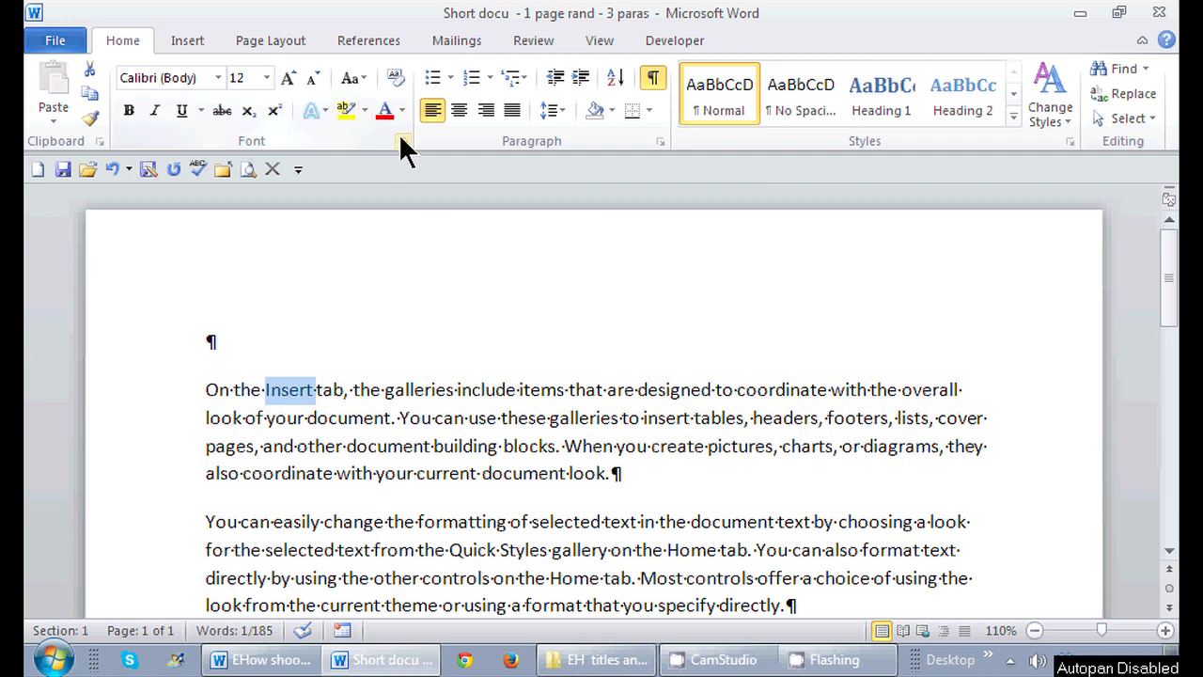
pyautogui.moveTo(403, 140)
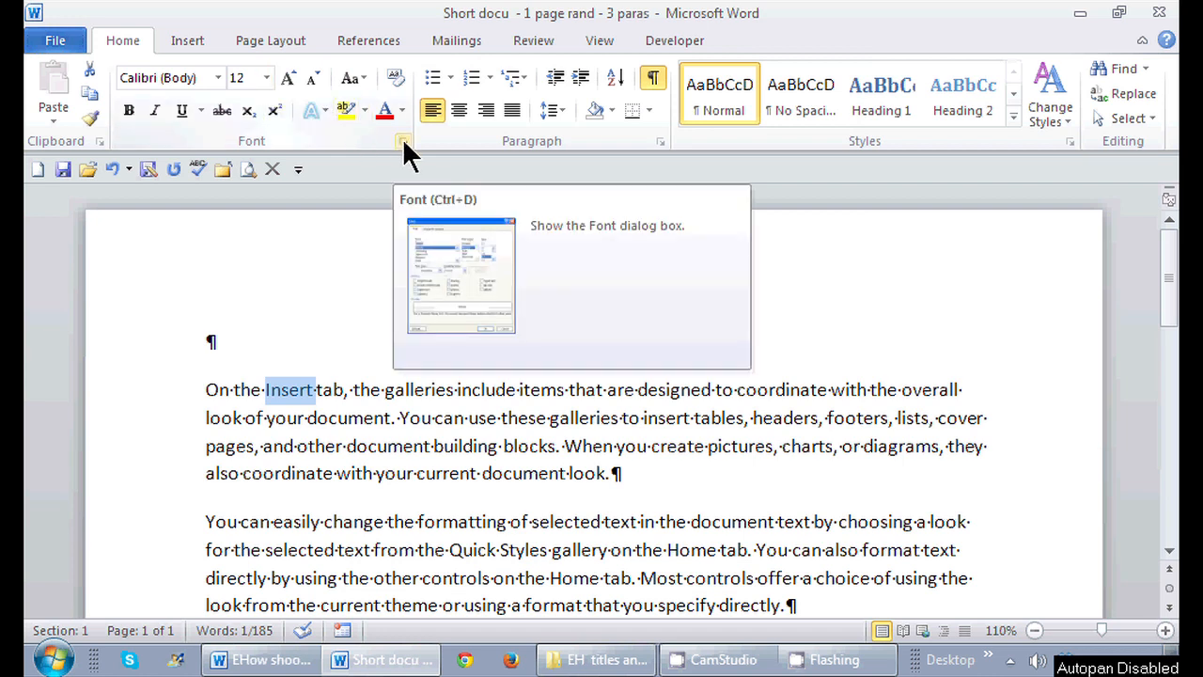
# Apply a double underline style to 'Insert' through the Font dialog.
pyautogui.click(403, 141)
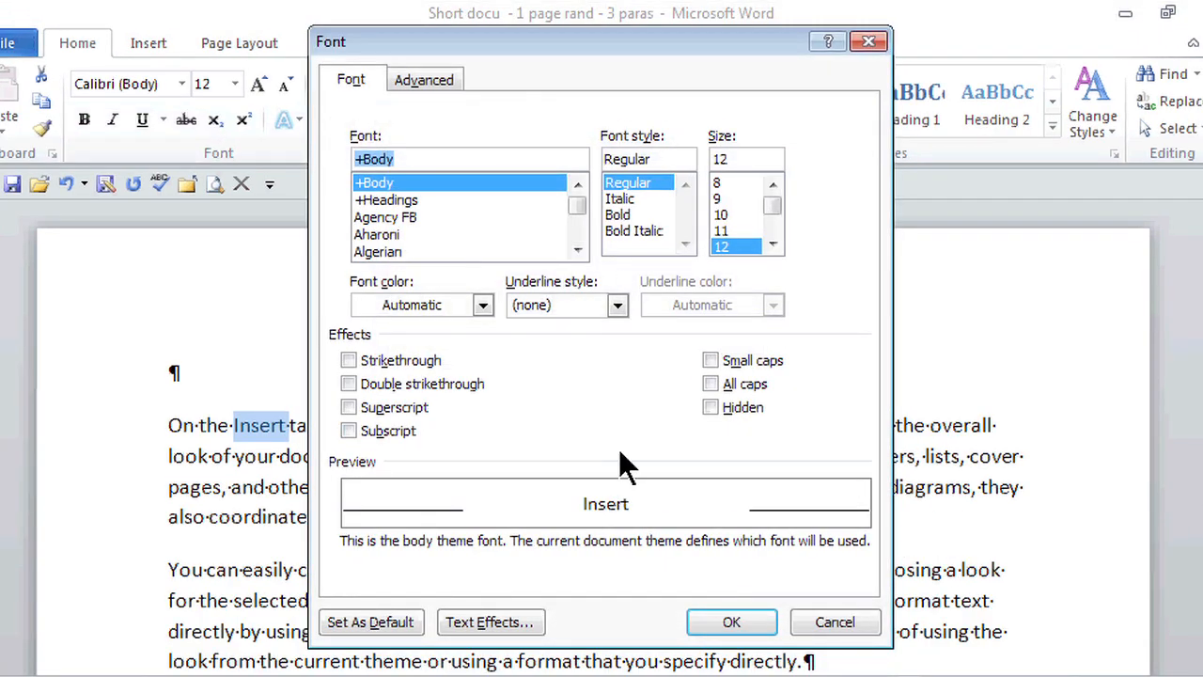
pyautogui.moveTo(617, 305)
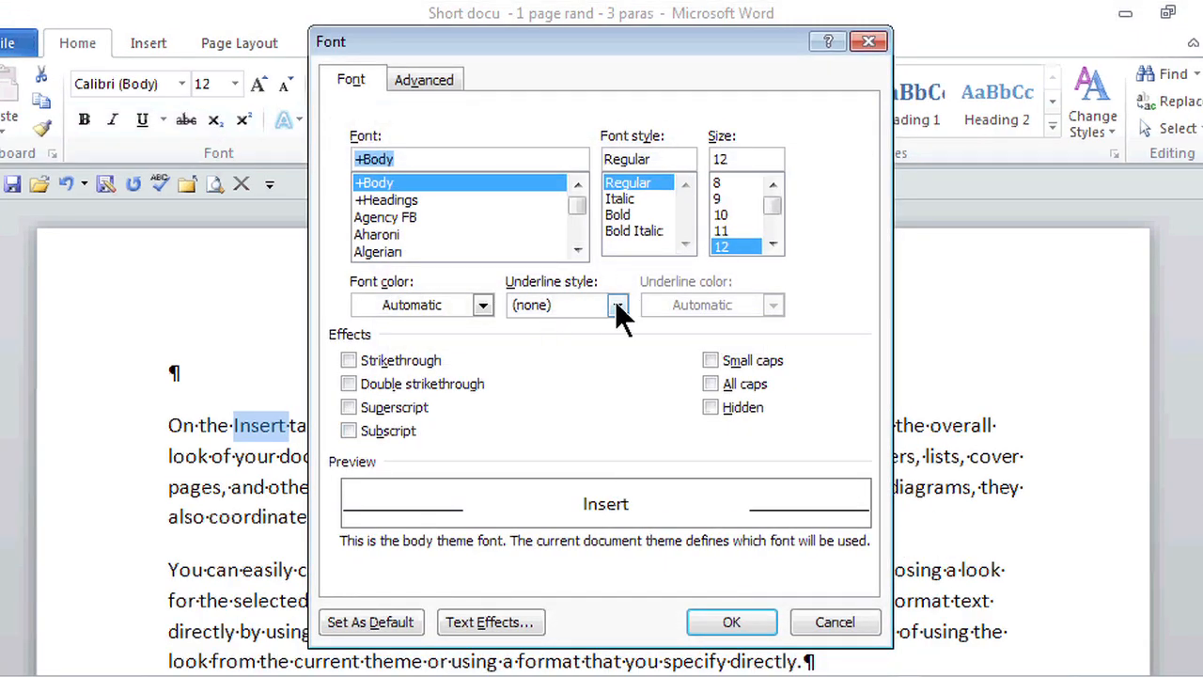
pyautogui.click(618, 304)
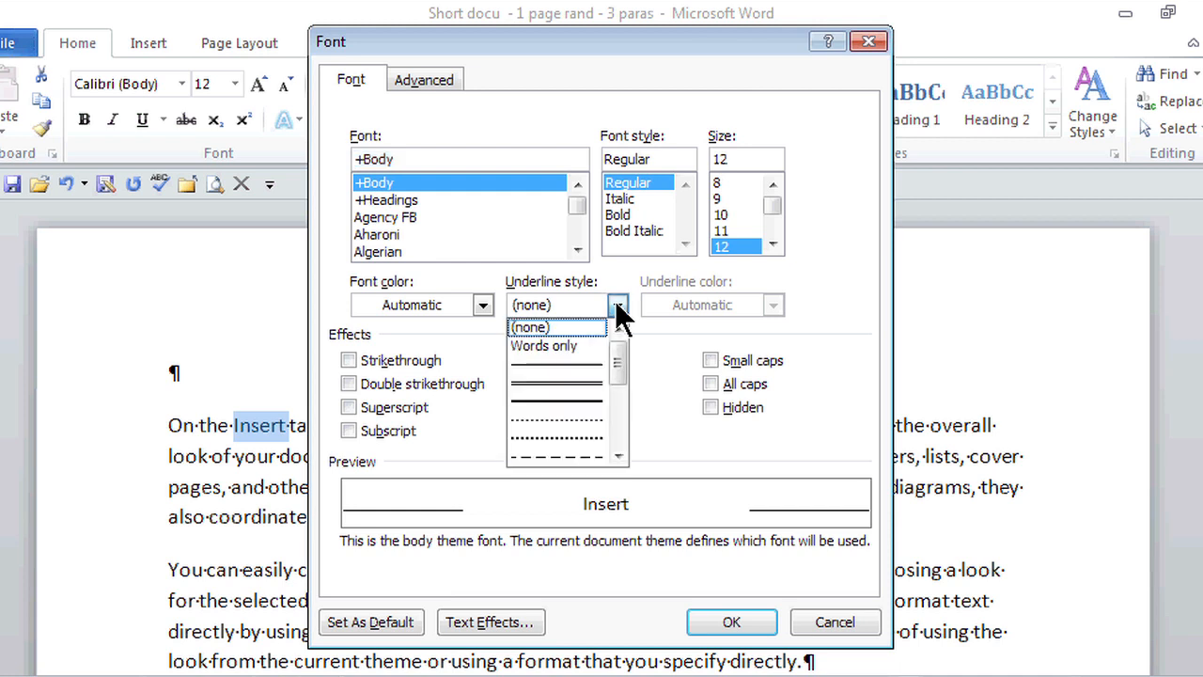
pyautogui.moveTo(554, 381)
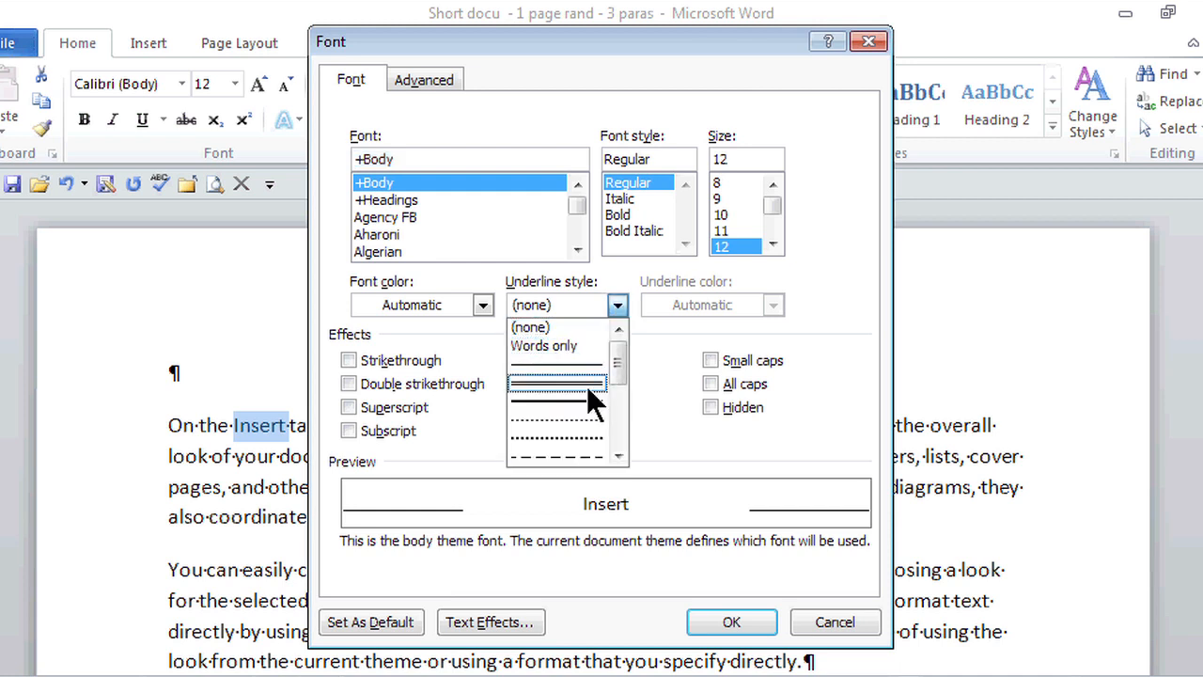
pyautogui.click(555, 400)
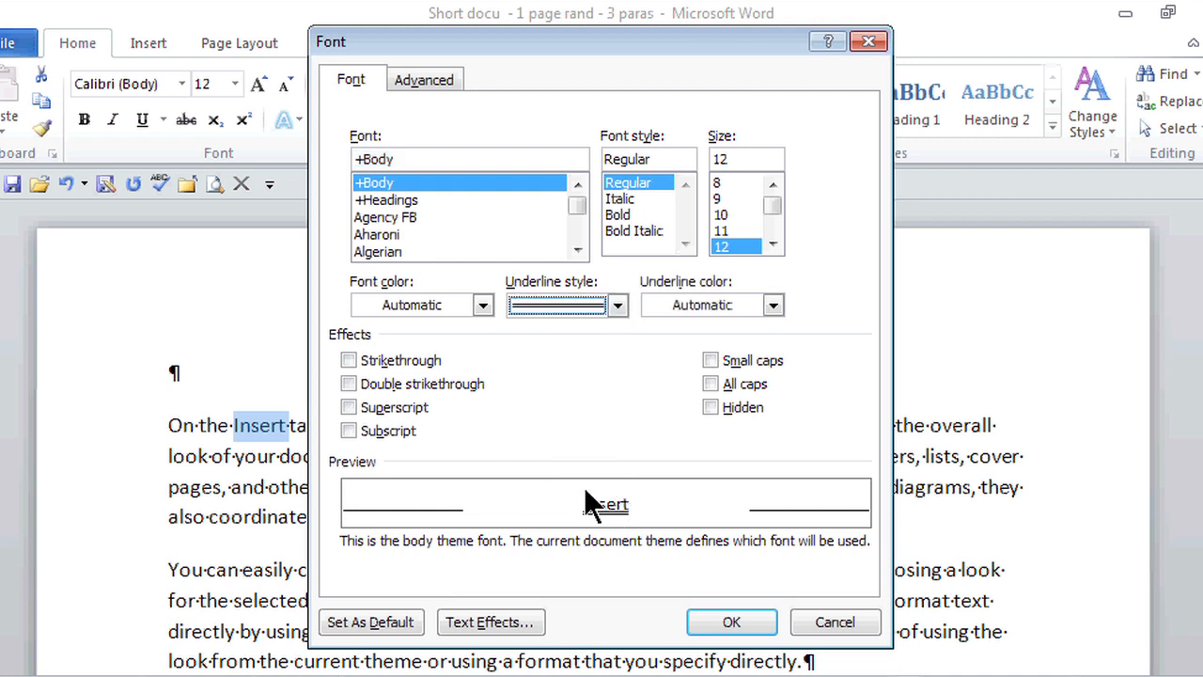
pyautogui.click(731, 621)
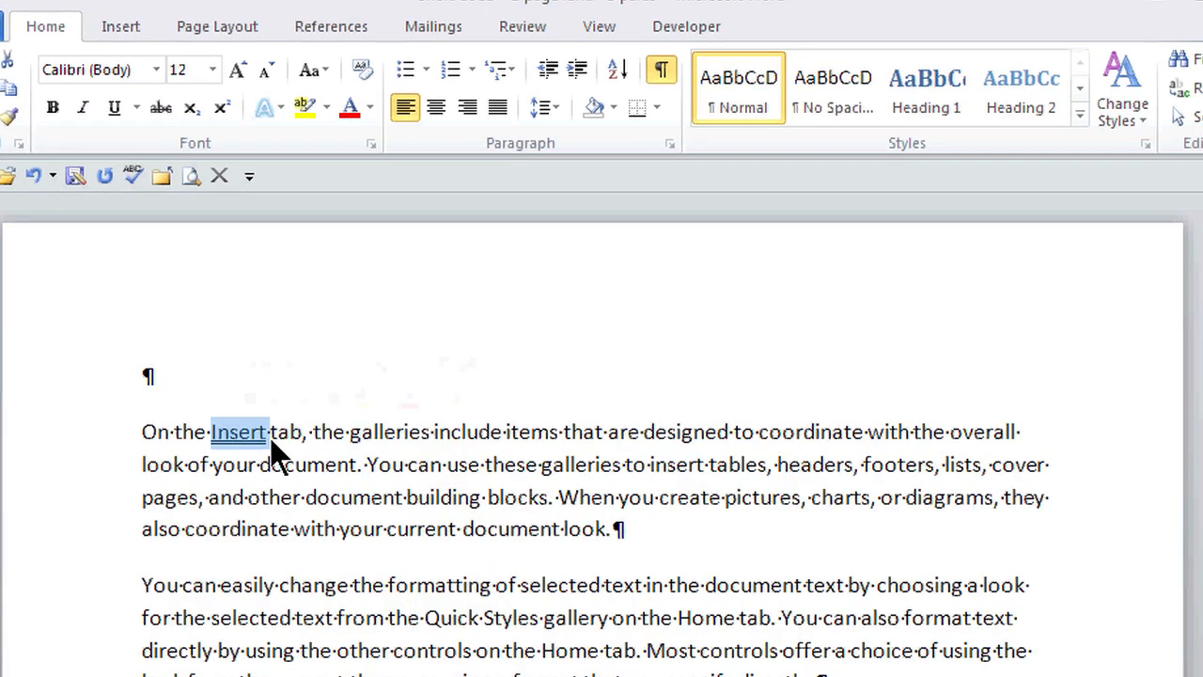
pyautogui.moveTo(362, 179)
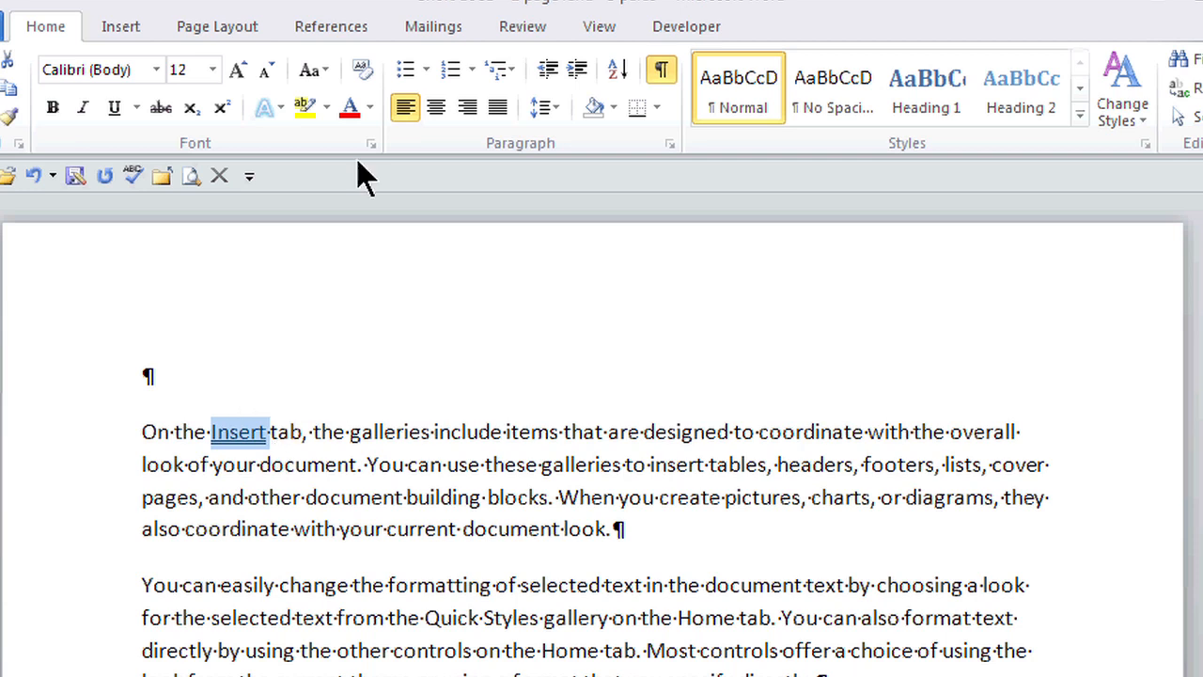
pyautogui.moveTo(370, 142)
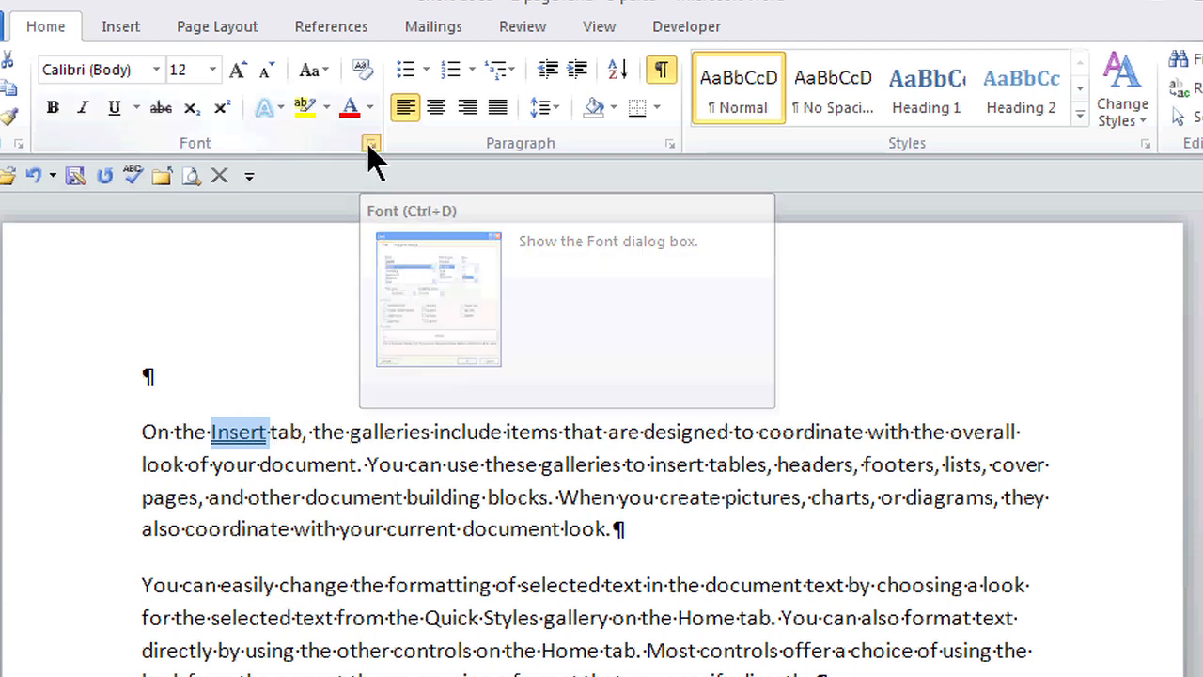
# Set the Underline style of 'Insert' to (none) and deselect the word.
pyautogui.click(370, 143)
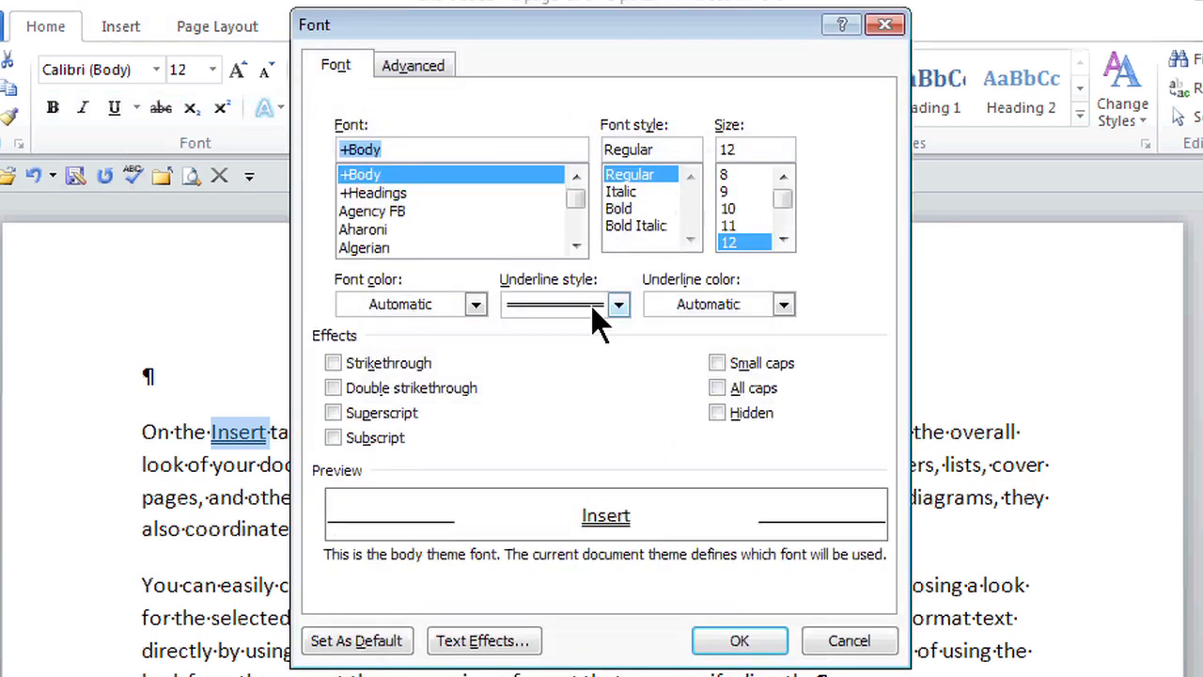
pyautogui.click(617, 303)
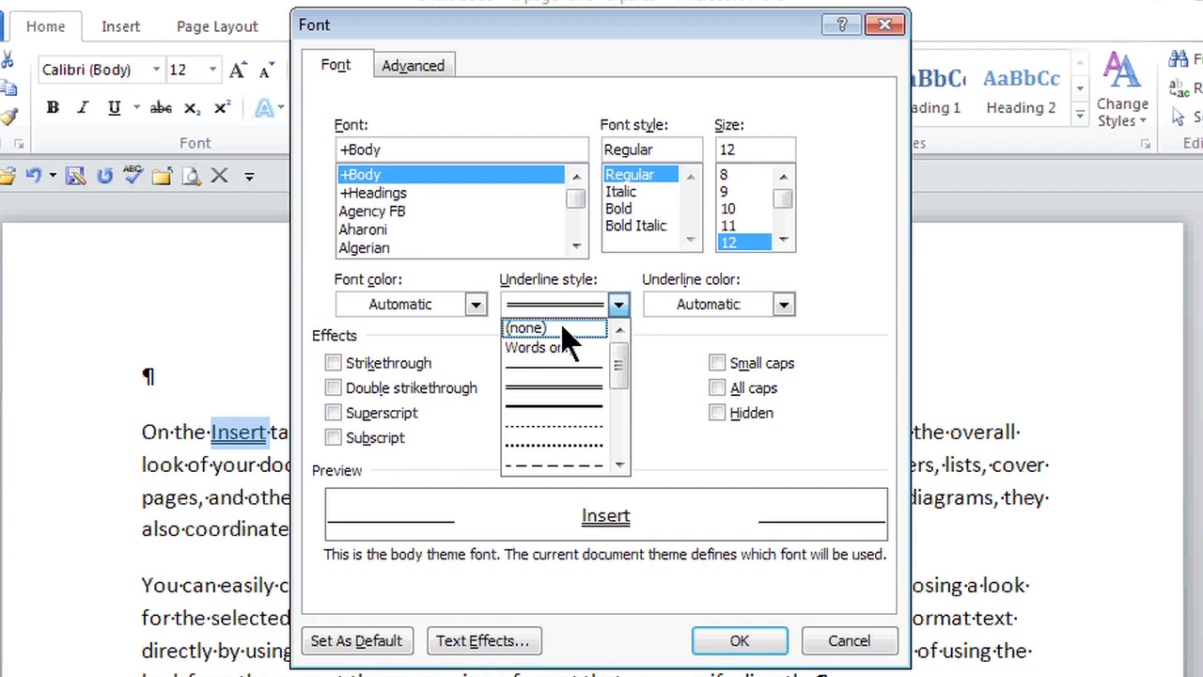
pyautogui.click(525, 327)
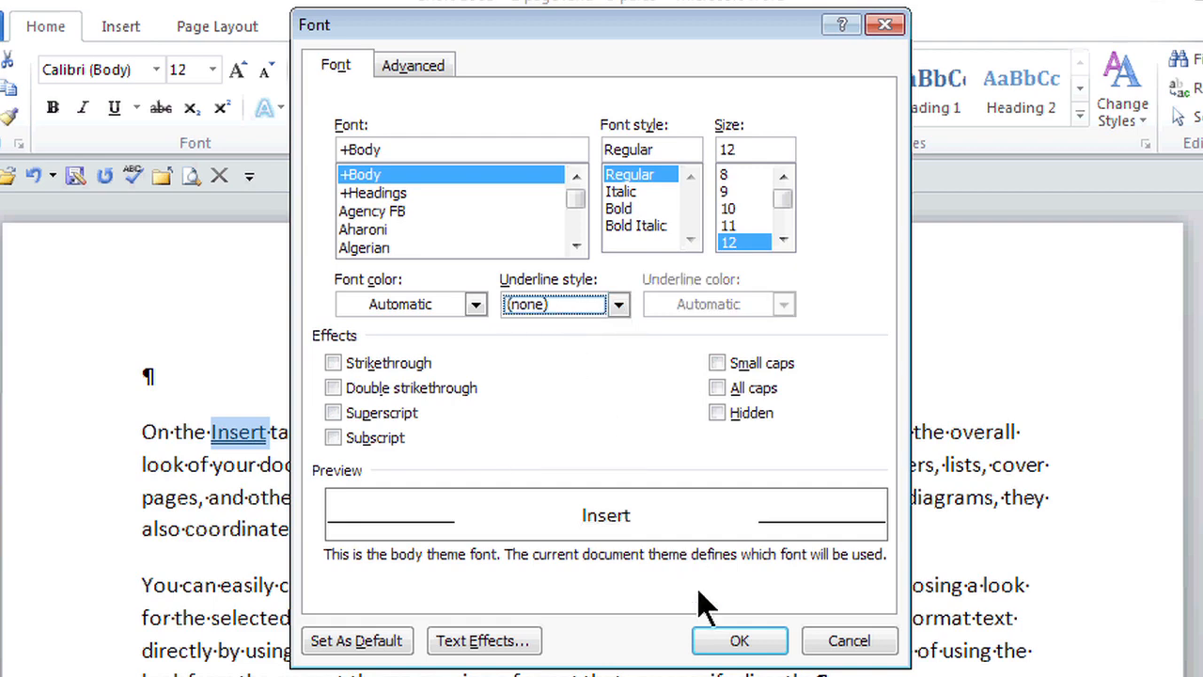
pyautogui.click(739, 640)
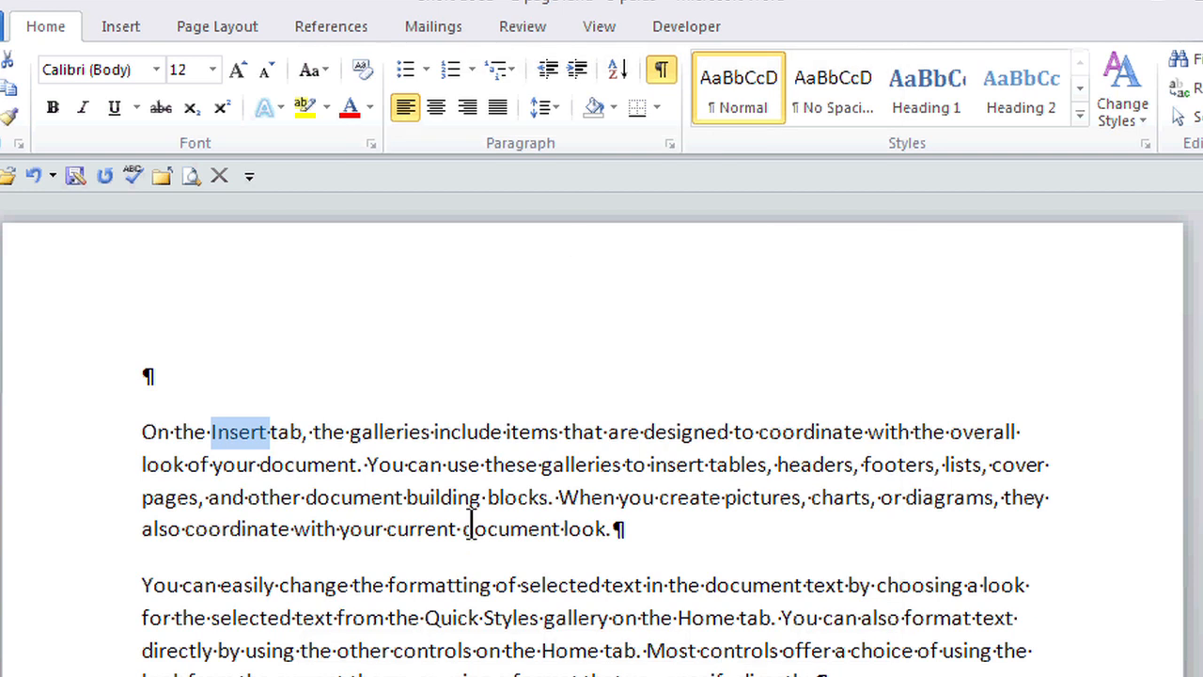
pyautogui.click(467, 441)
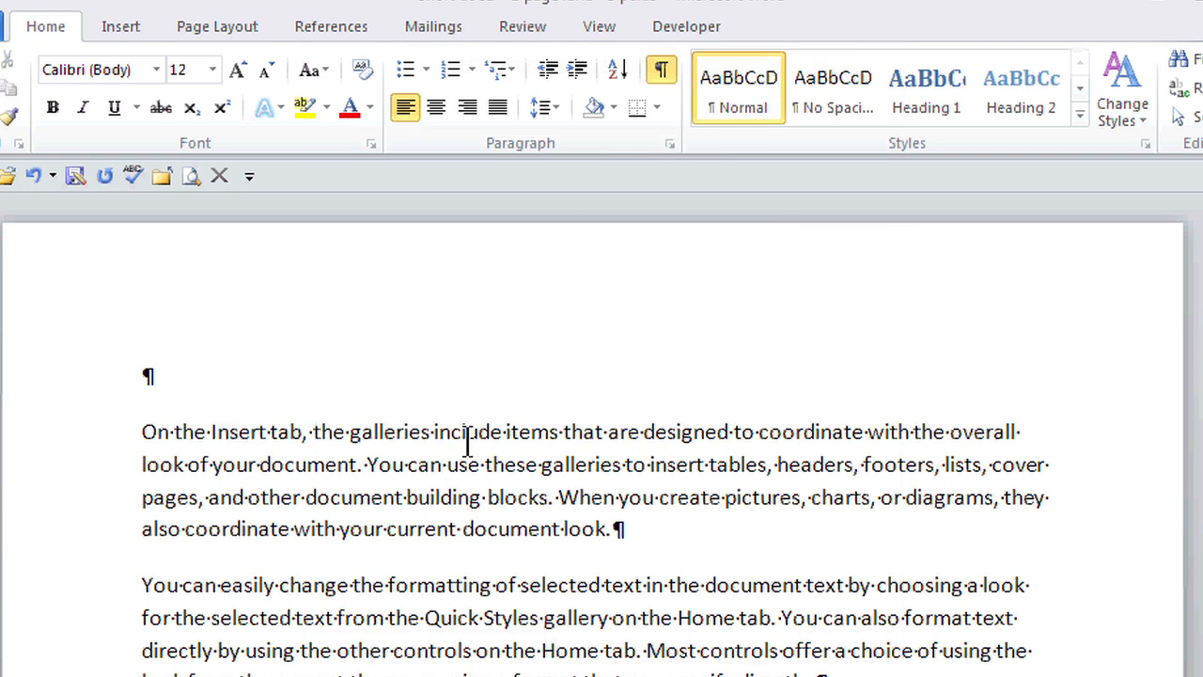